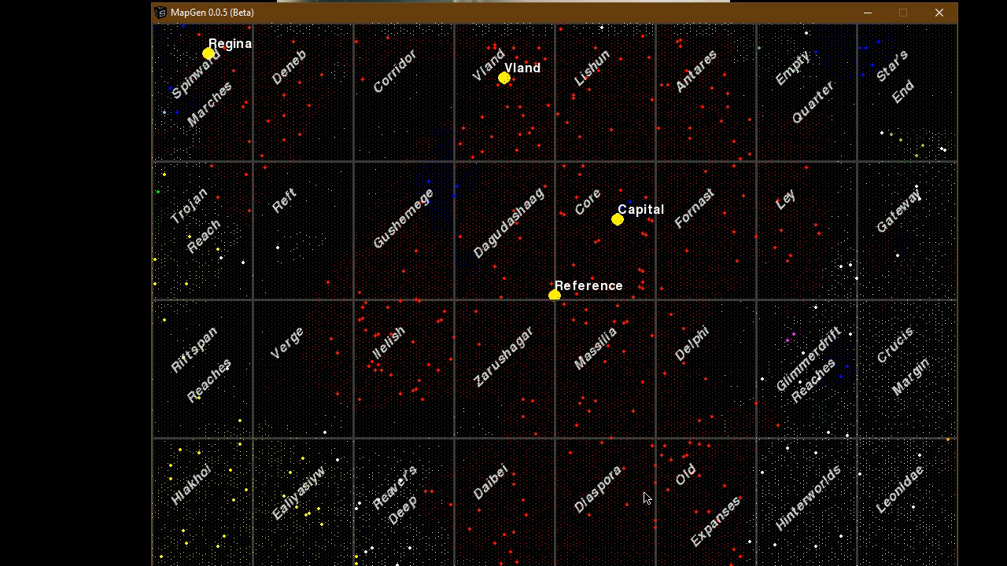
pyautogui.moveTo(593, 313)
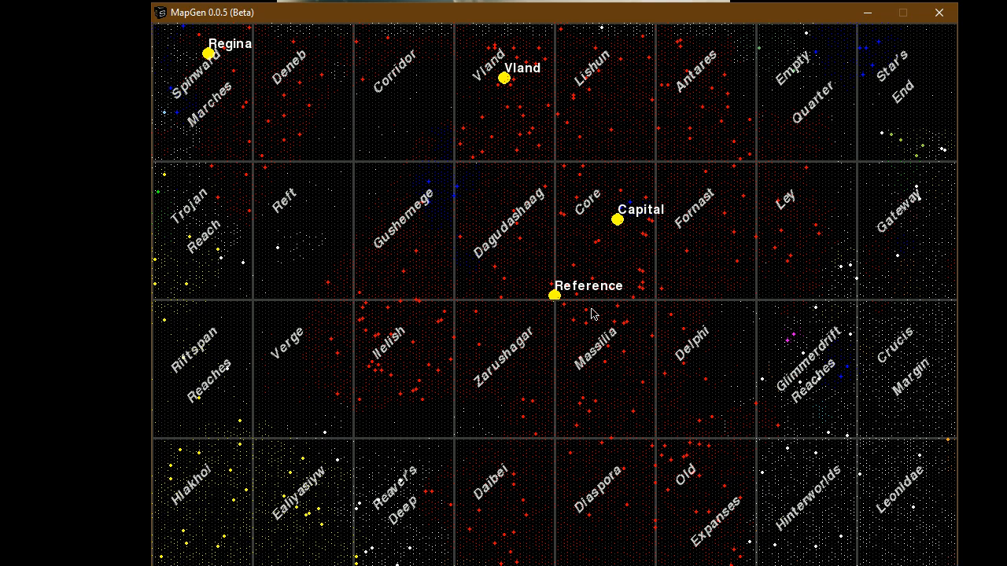
pyautogui.moveTo(514, 275)
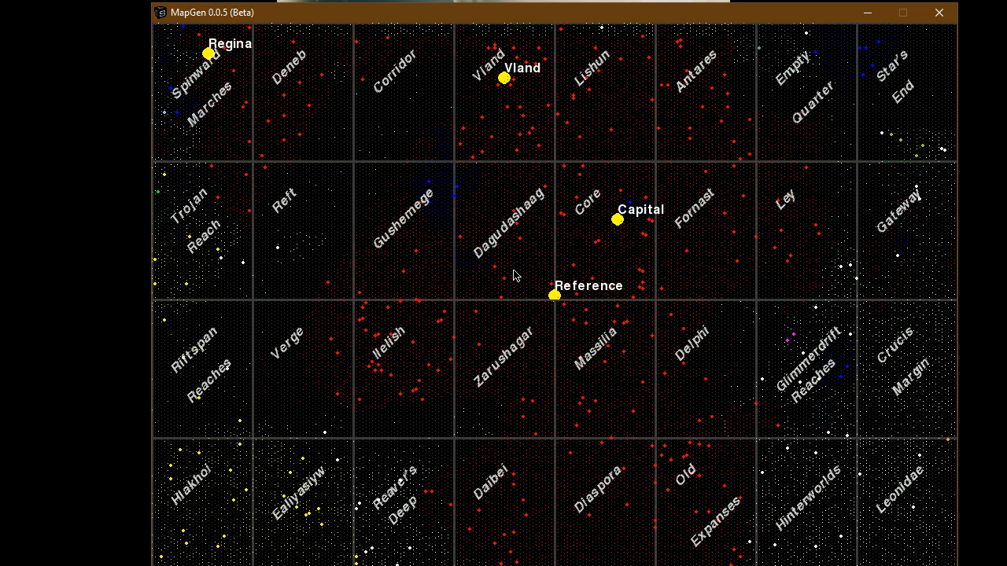
pyautogui.moveTo(375, 266)
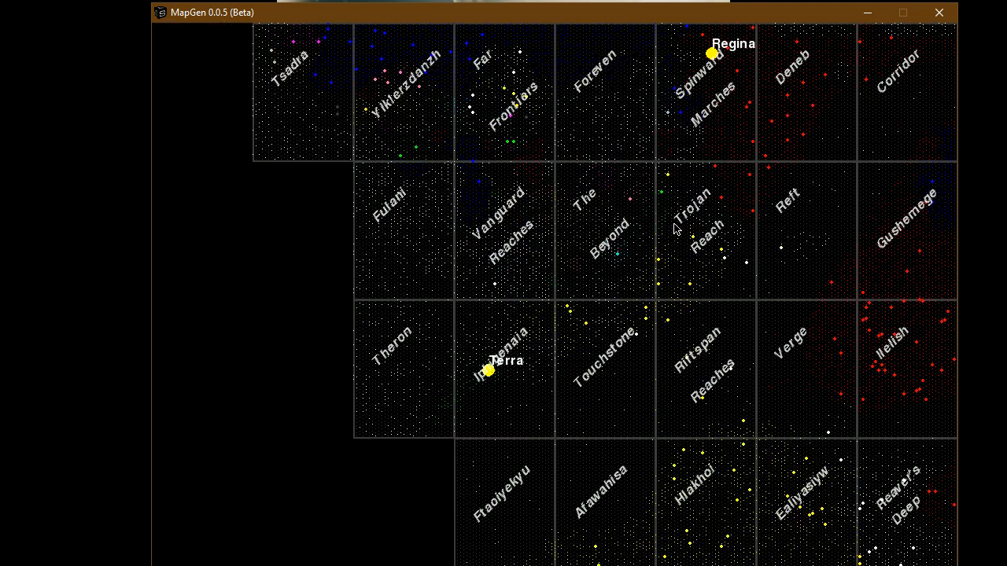
pyautogui.moveTo(627, 258)
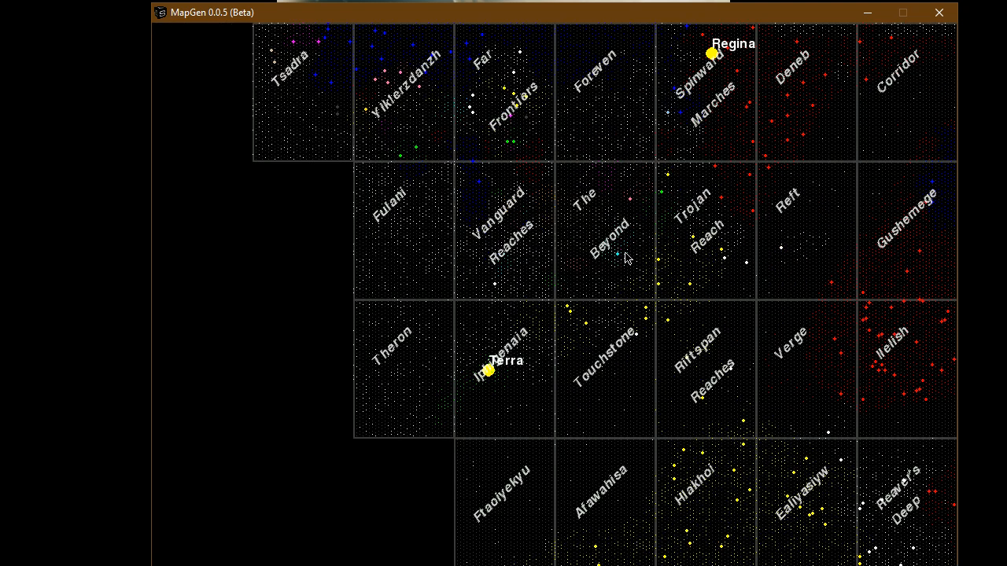
pyautogui.moveTo(618, 254)
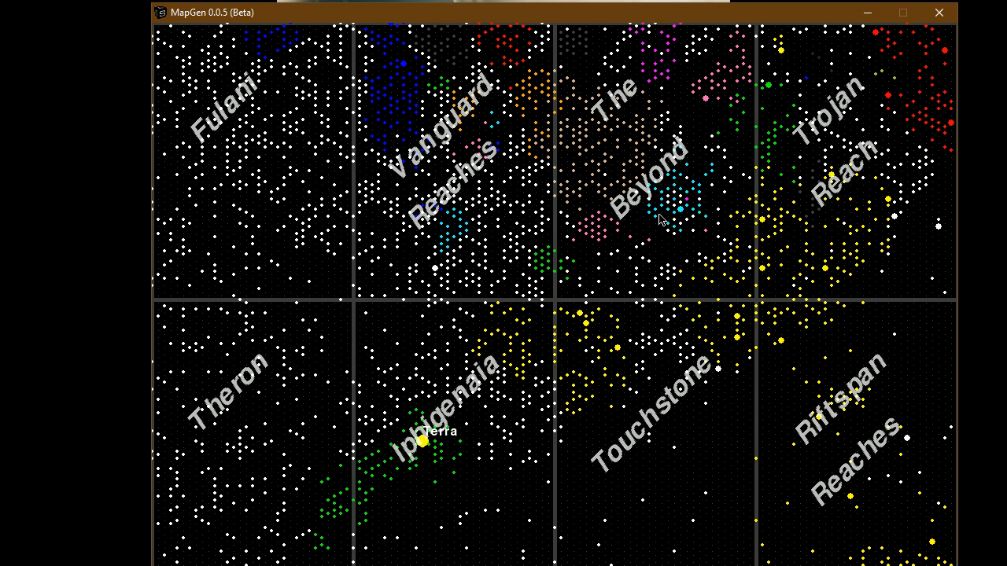
pyautogui.moveTo(702, 198)
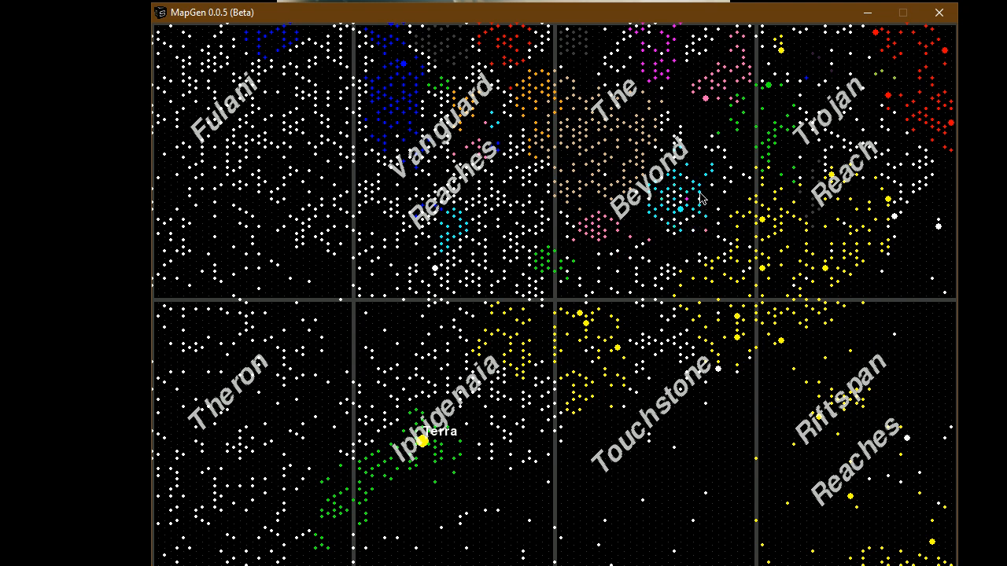
pyautogui.moveTo(704, 227)
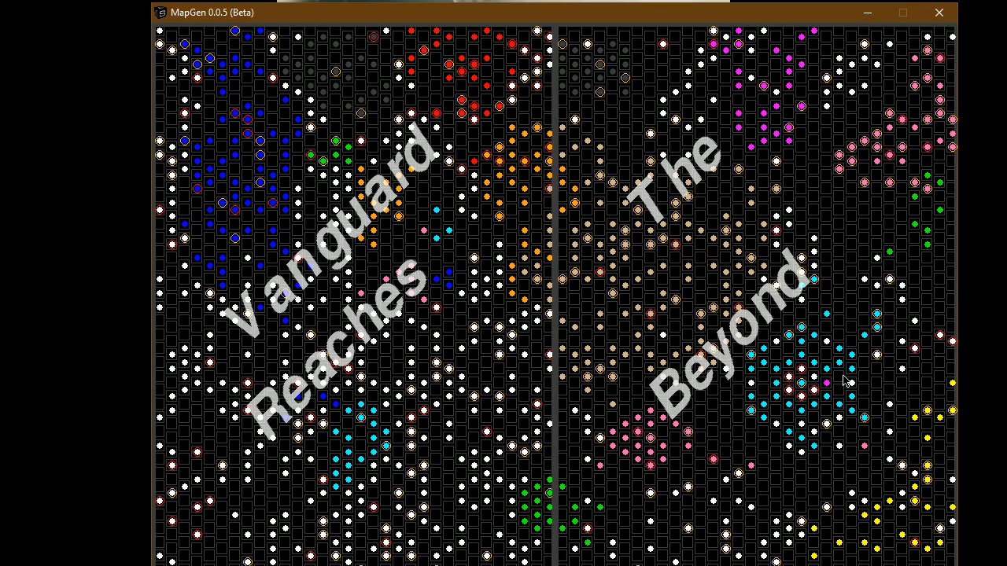
pyautogui.moveTo(608, 49)
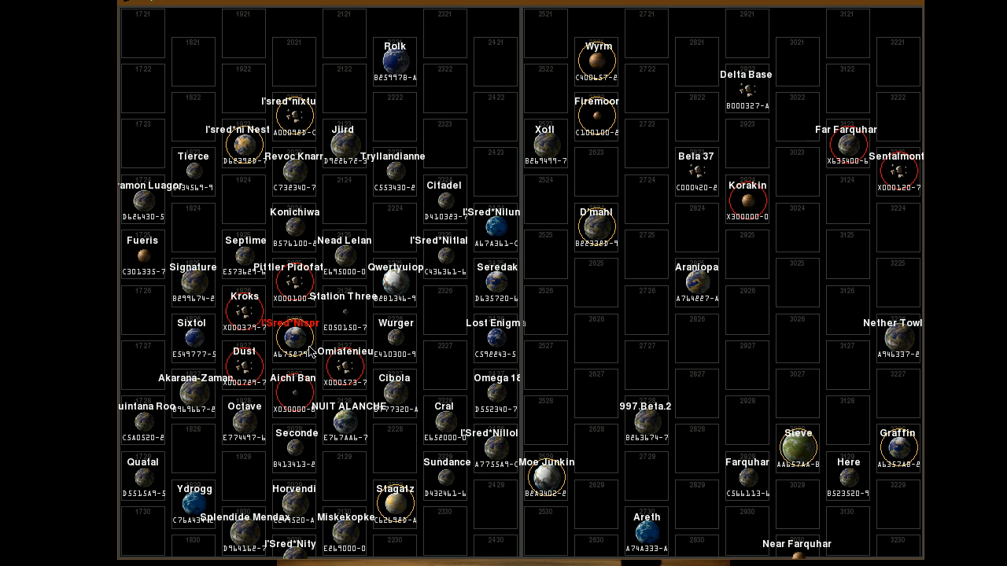
pyautogui.moveTo(366, 382)
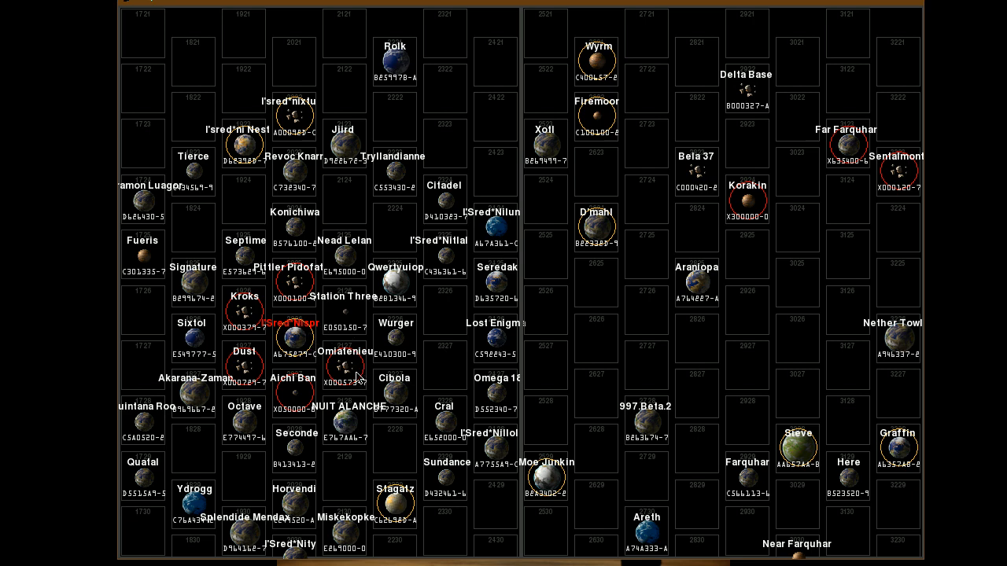
pyautogui.moveTo(340, 382)
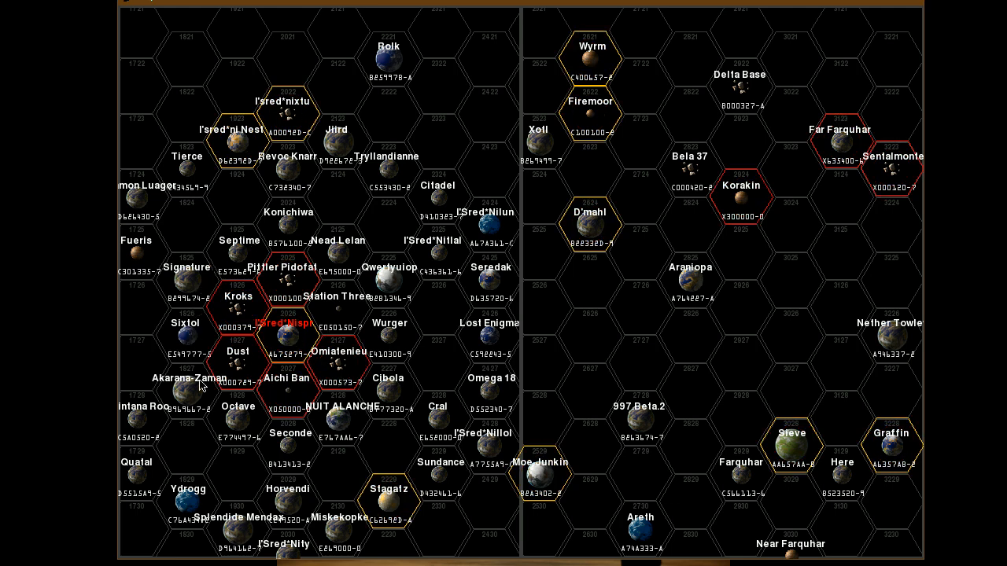
pyautogui.moveTo(345, 252)
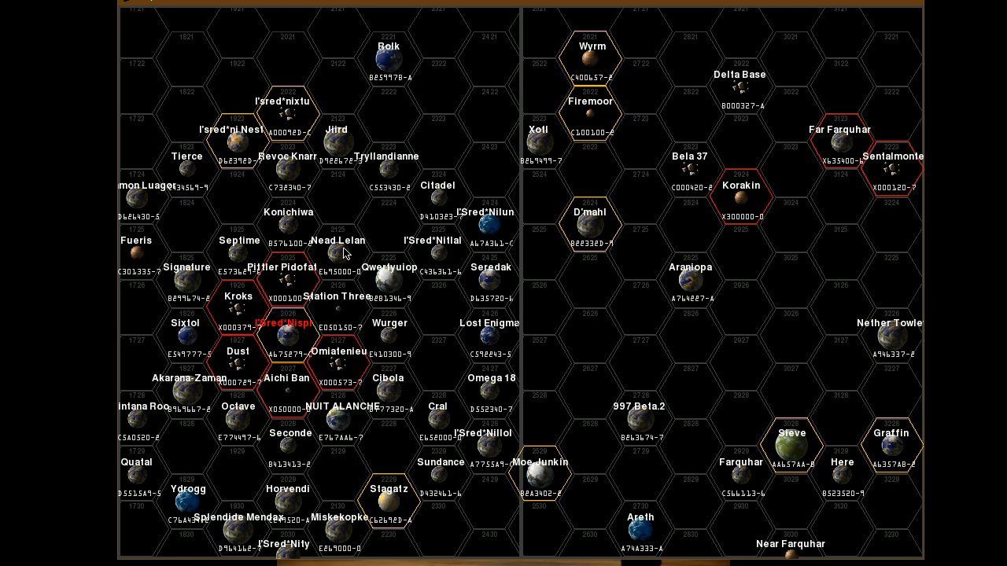
pyautogui.moveTo(504, 331)
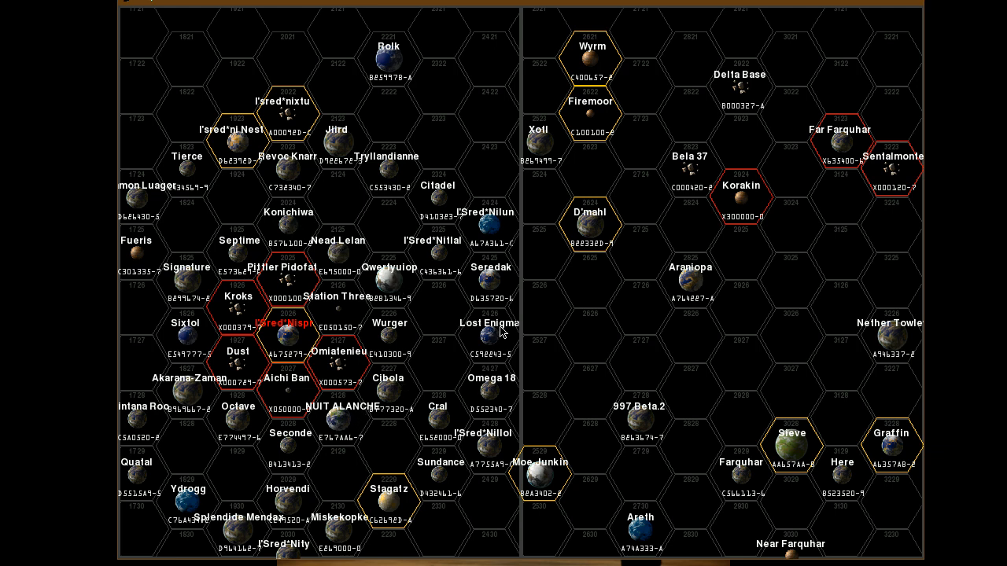
pyautogui.moveTo(250, 293)
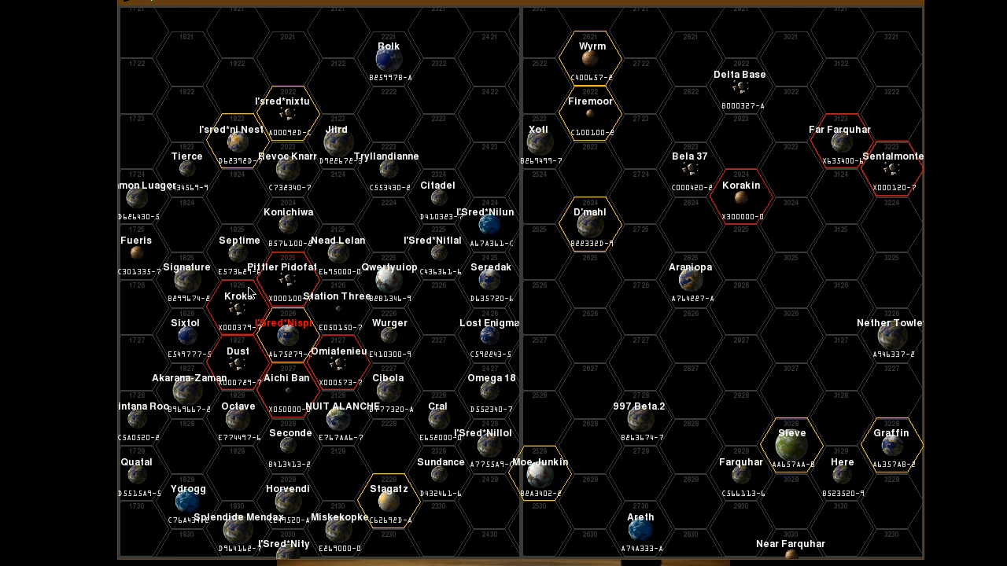
pyautogui.moveTo(263, 276)
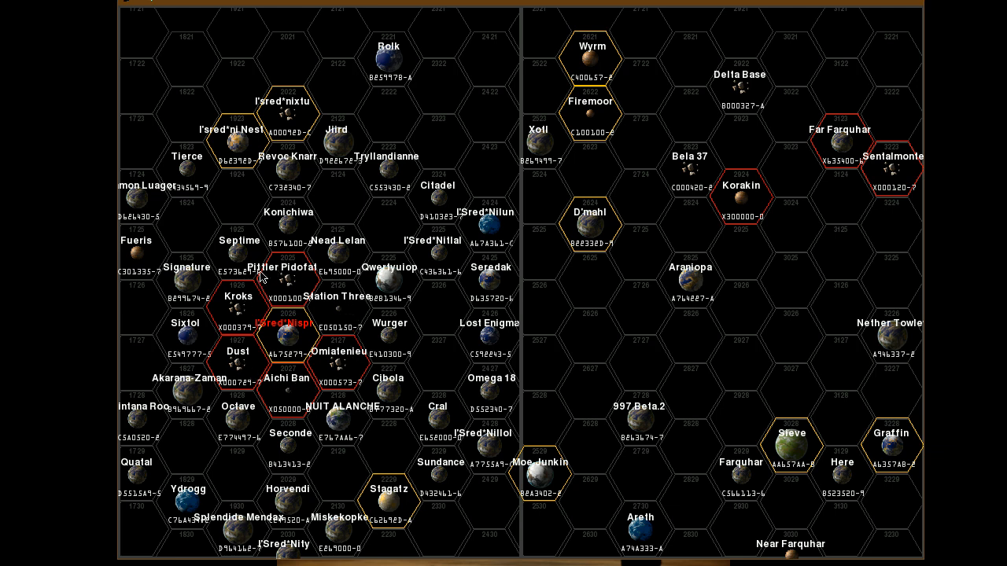
pyautogui.moveTo(269, 250)
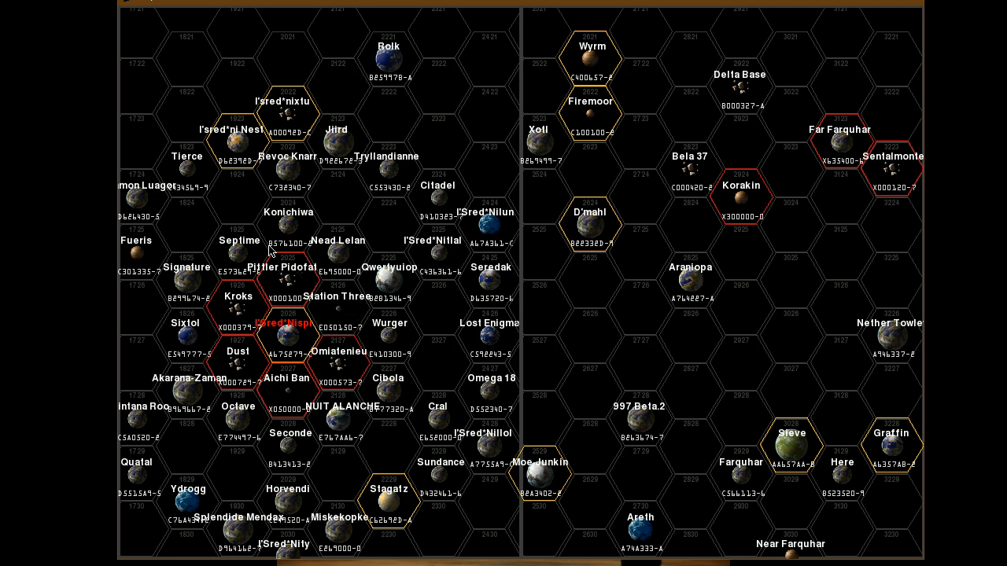
pyautogui.moveTo(388, 385)
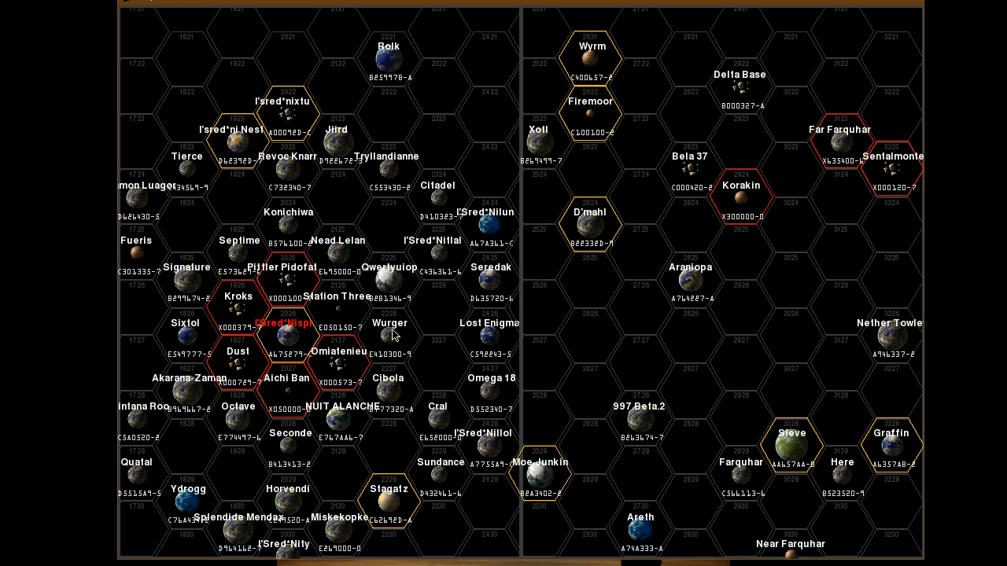
pyautogui.moveTo(339, 256)
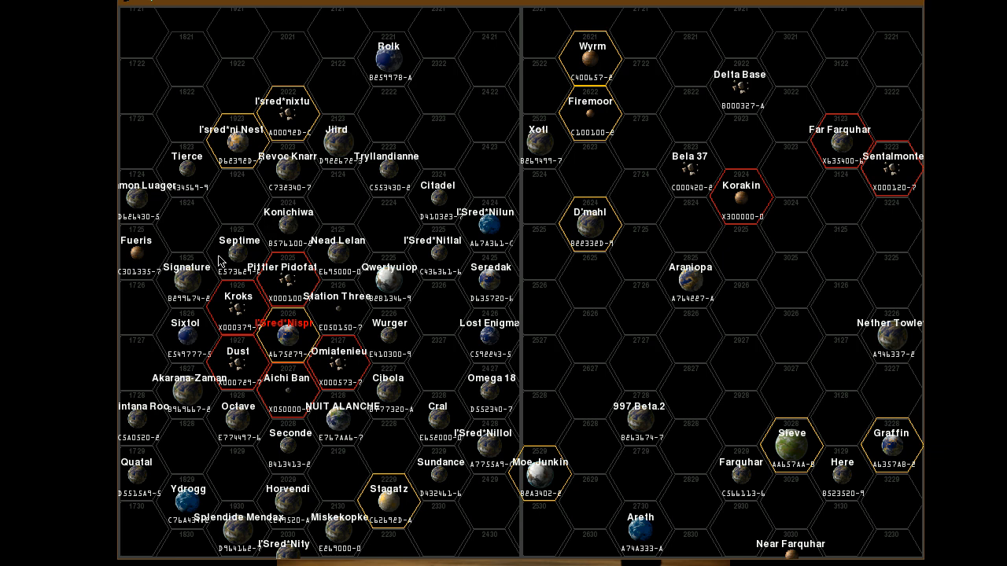
pyautogui.moveTo(135, 274)
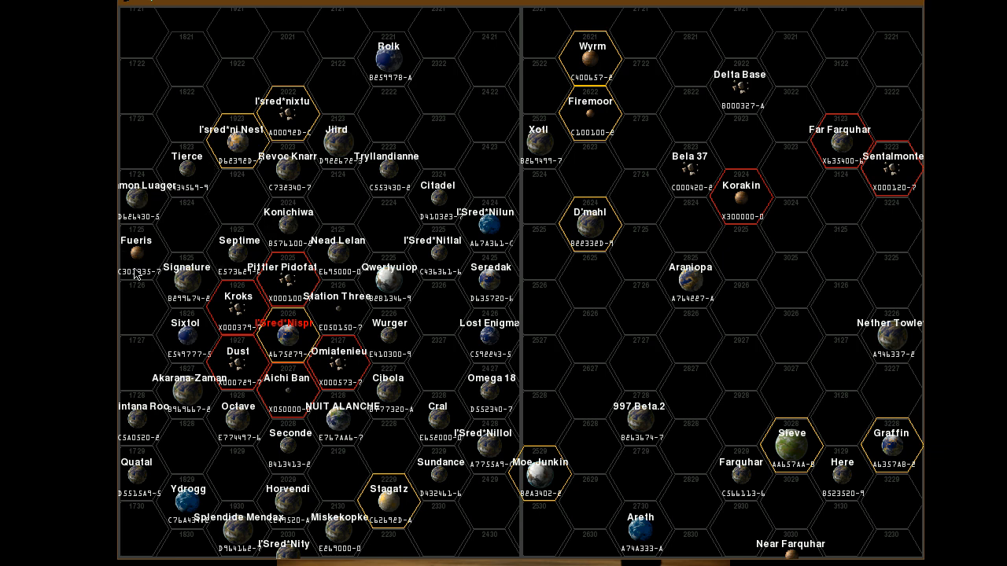
pyautogui.moveTo(484, 276)
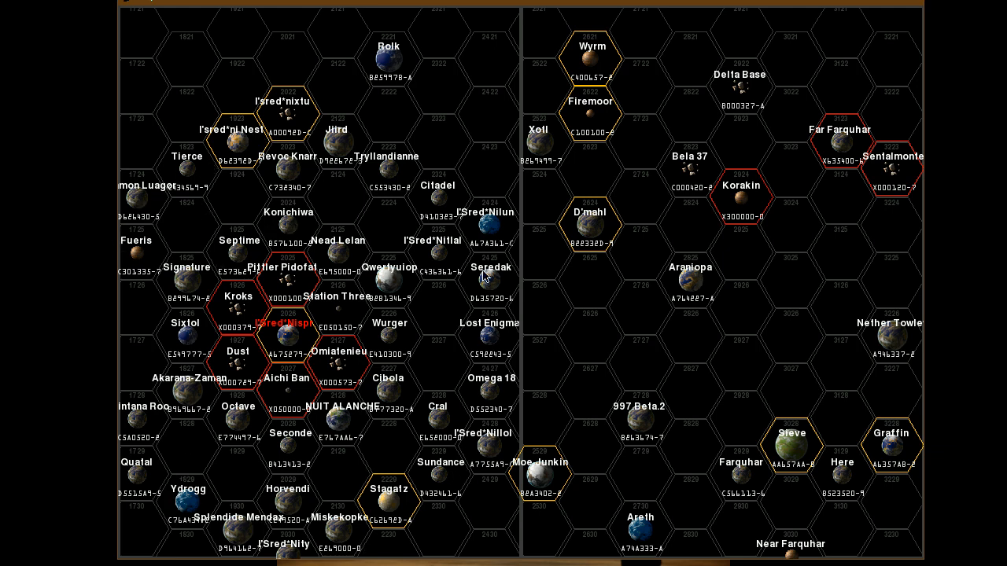
pyautogui.moveTo(141, 187)
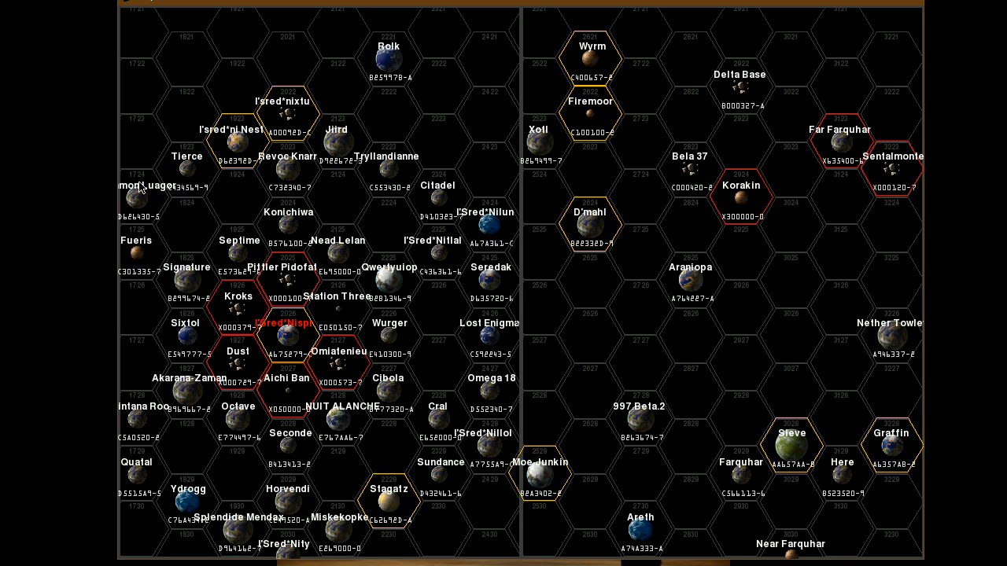
pyautogui.moveTo(490, 450)
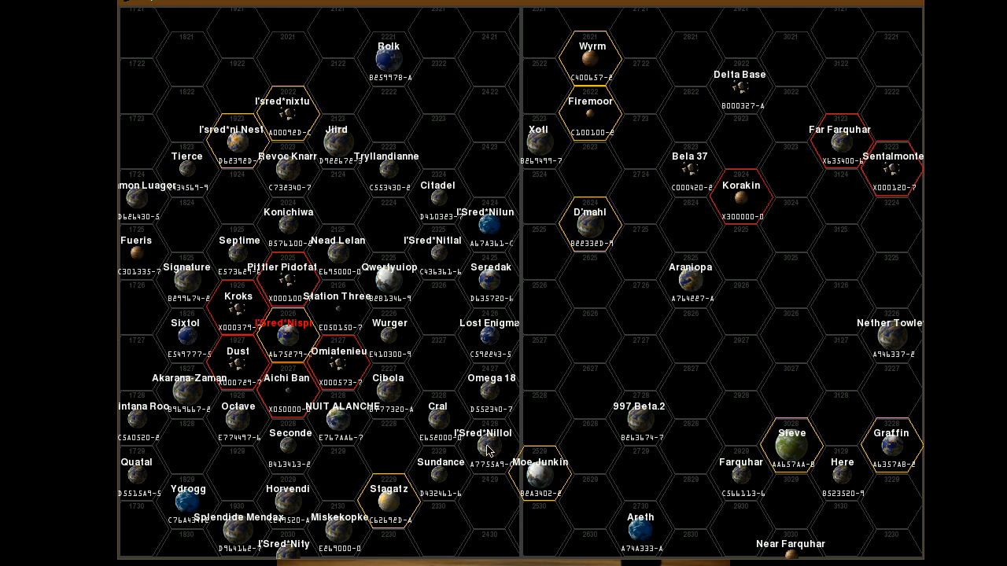
pyautogui.moveTo(488, 449)
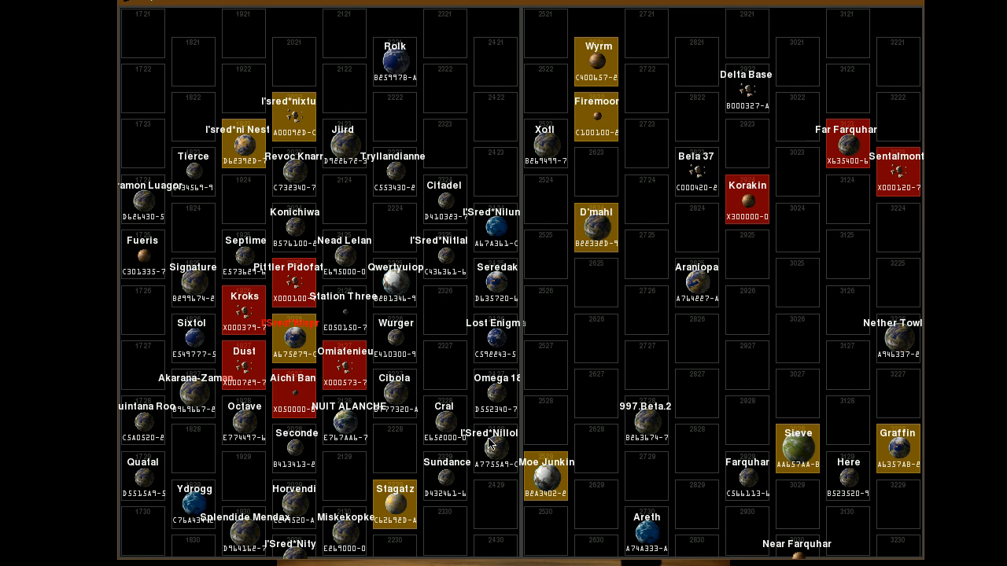
pyautogui.moveTo(321, 312)
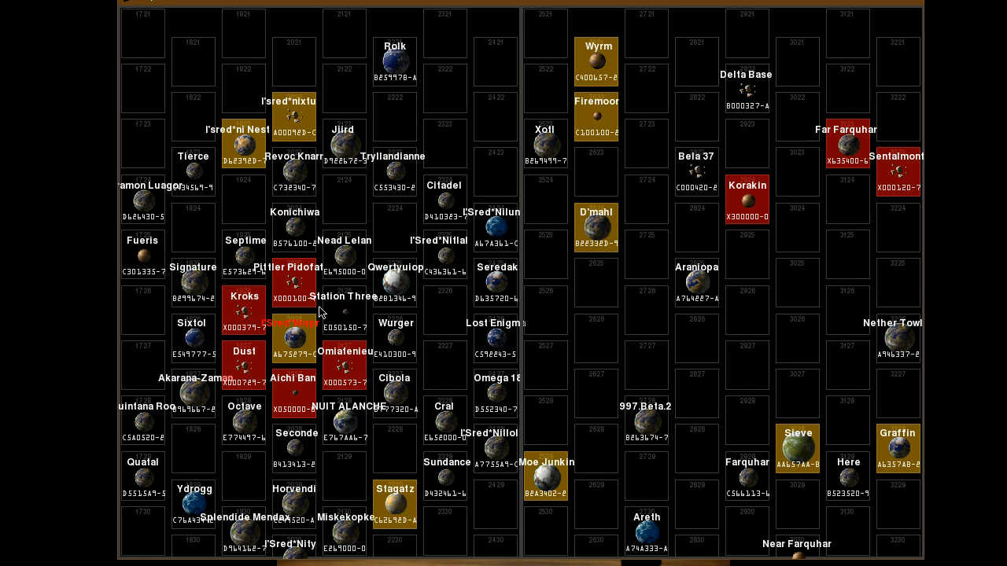
pyautogui.moveTo(352, 305)
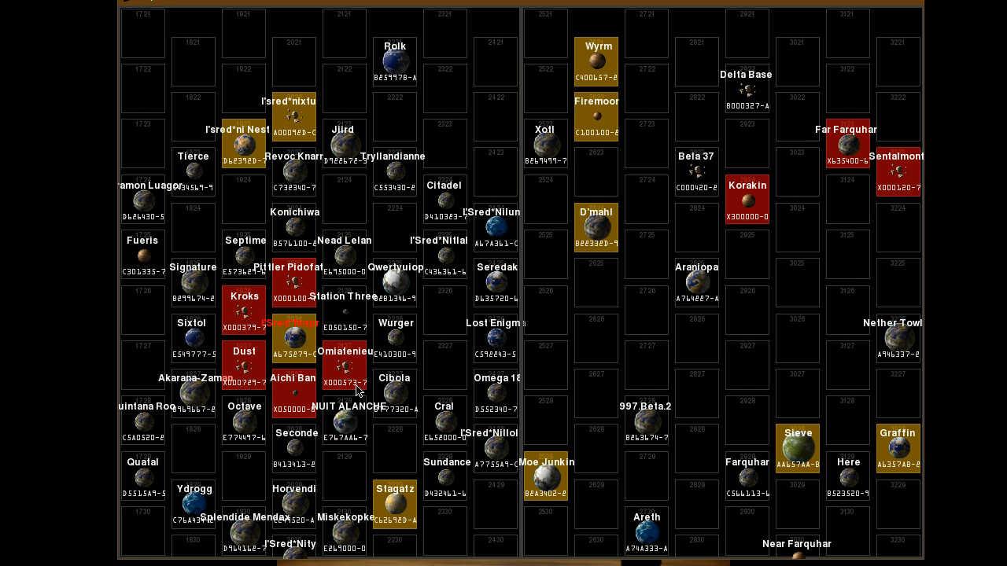
pyautogui.moveTo(244, 326)
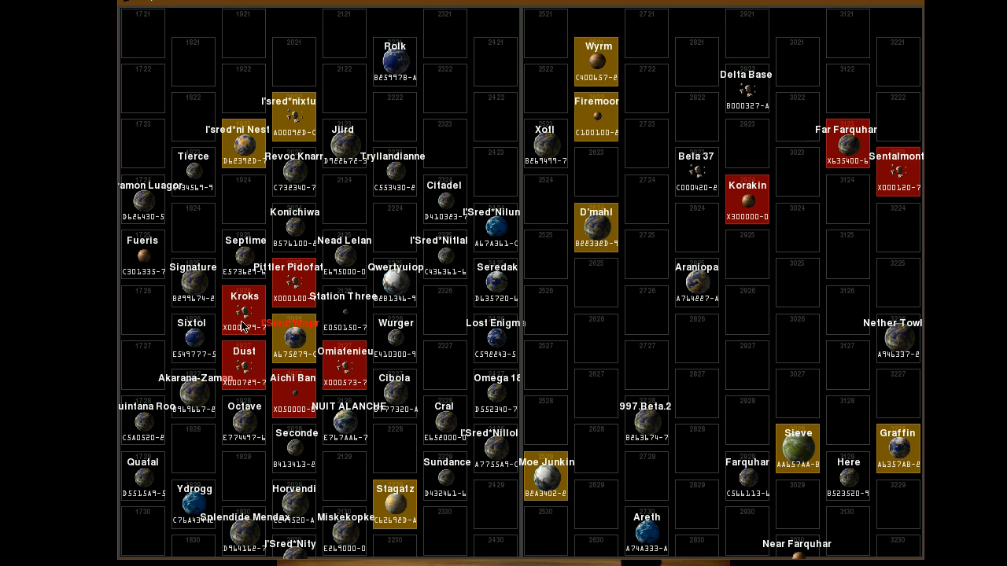
pyautogui.moveTo(360, 370)
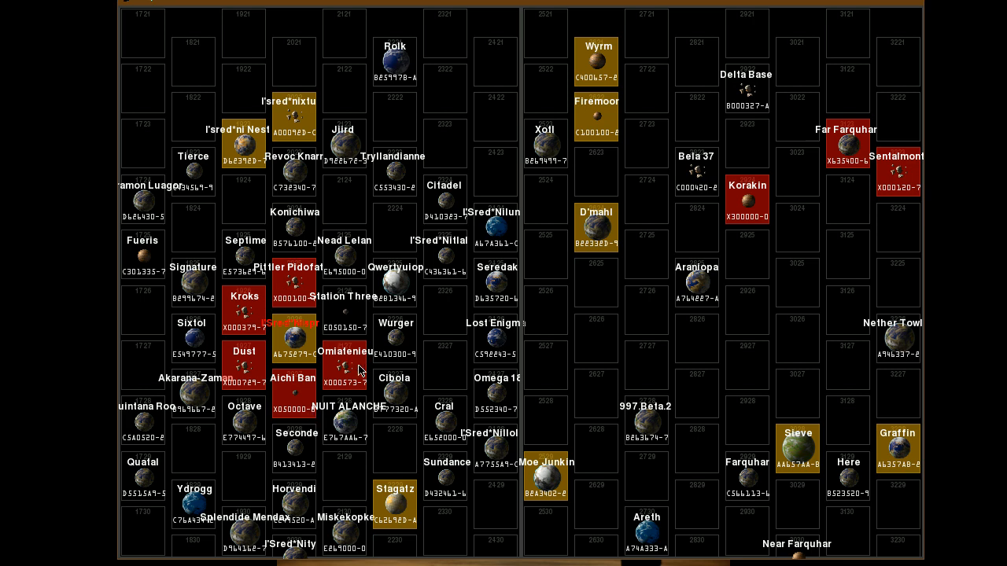
pyautogui.moveTo(302, 281)
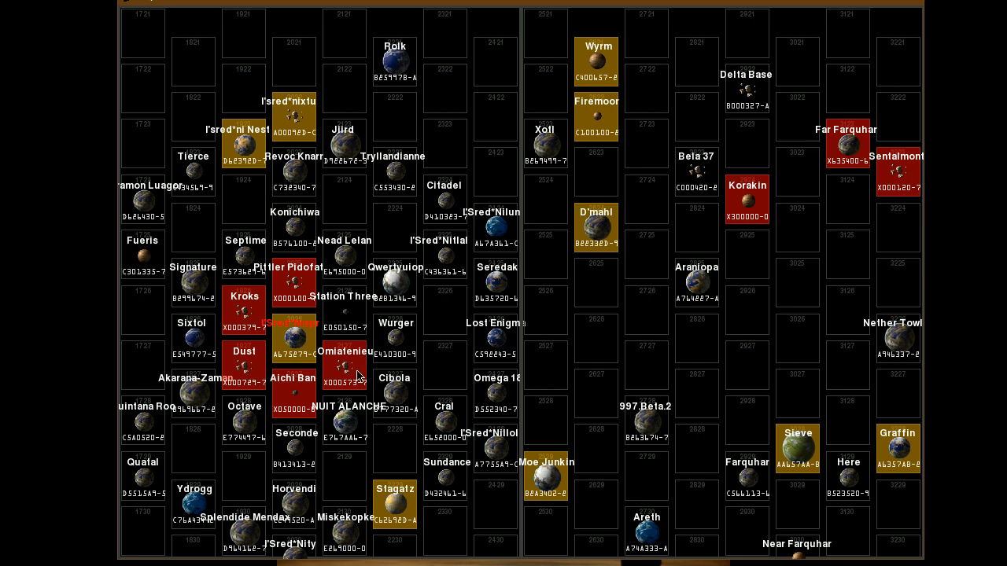
pyautogui.moveTo(442, 342)
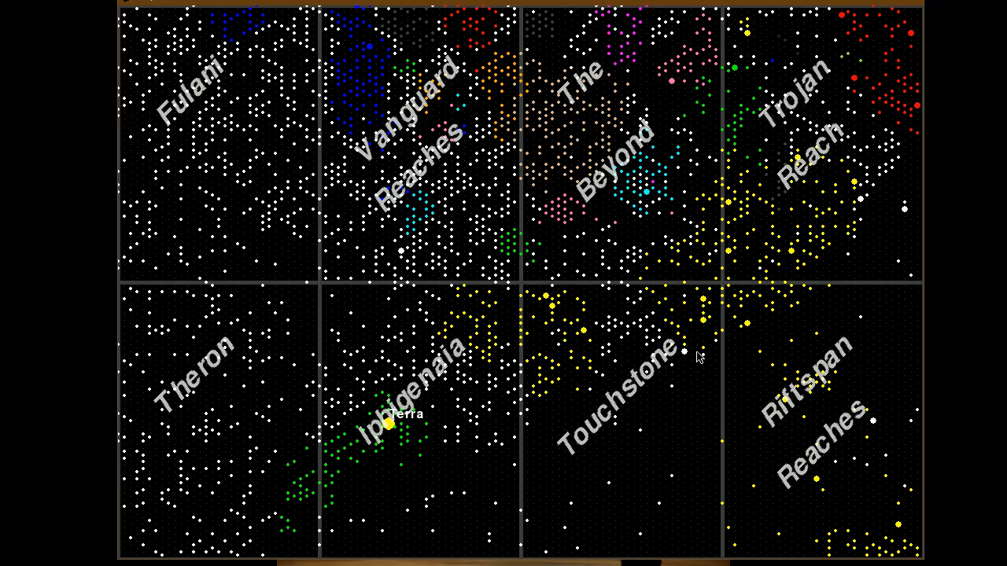
pyautogui.moveTo(660, 181)
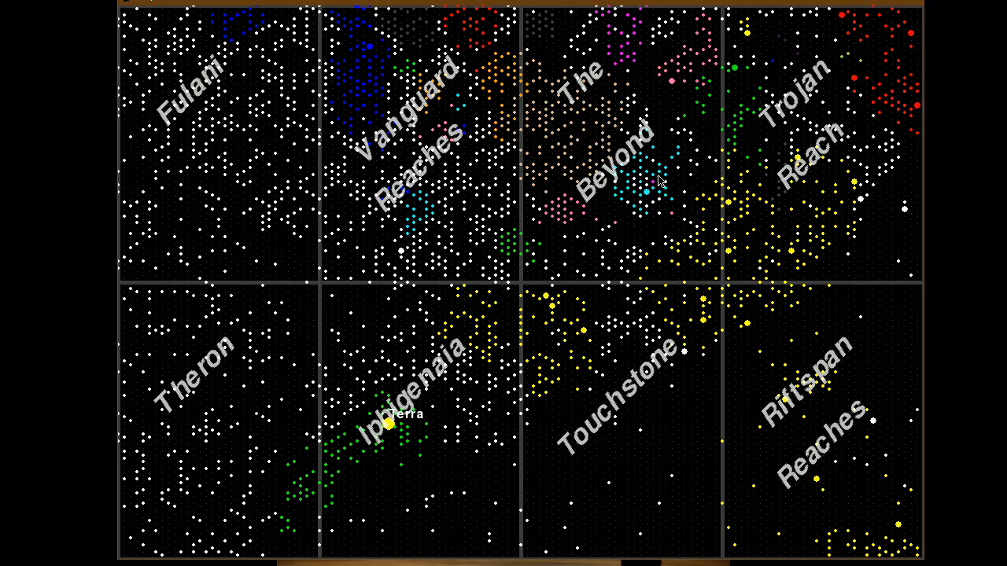
pyautogui.moveTo(661, 201)
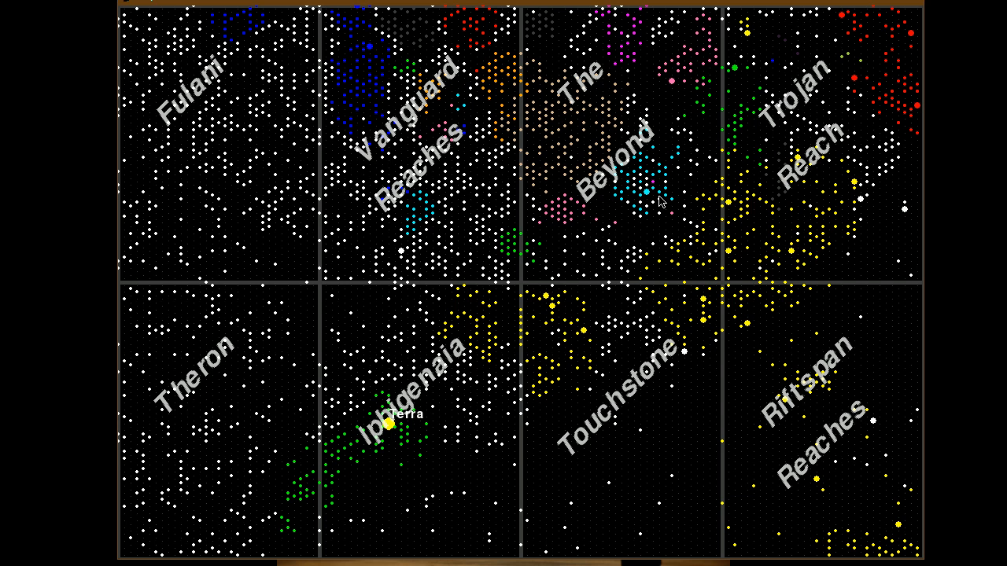
pyautogui.moveTo(905, 479)
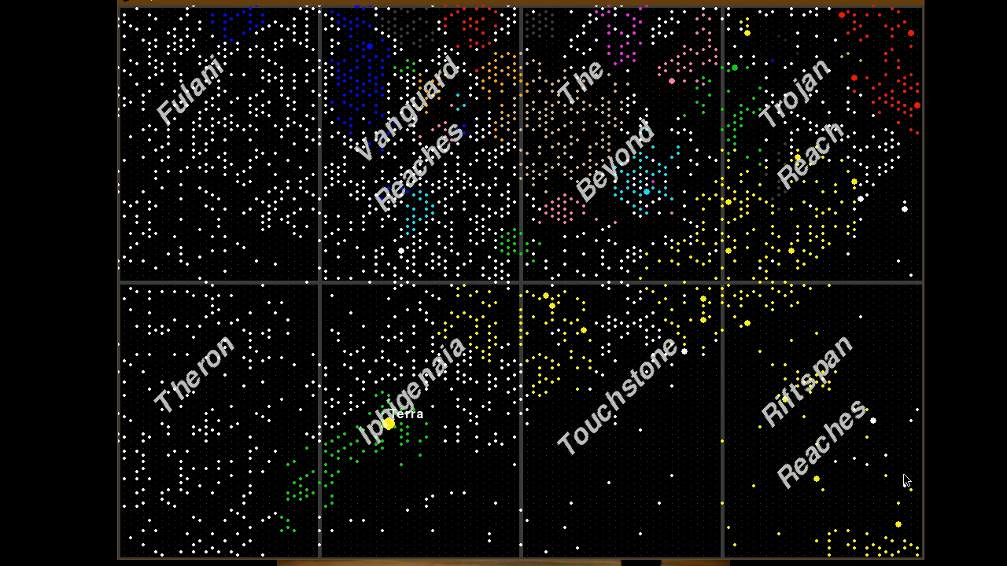